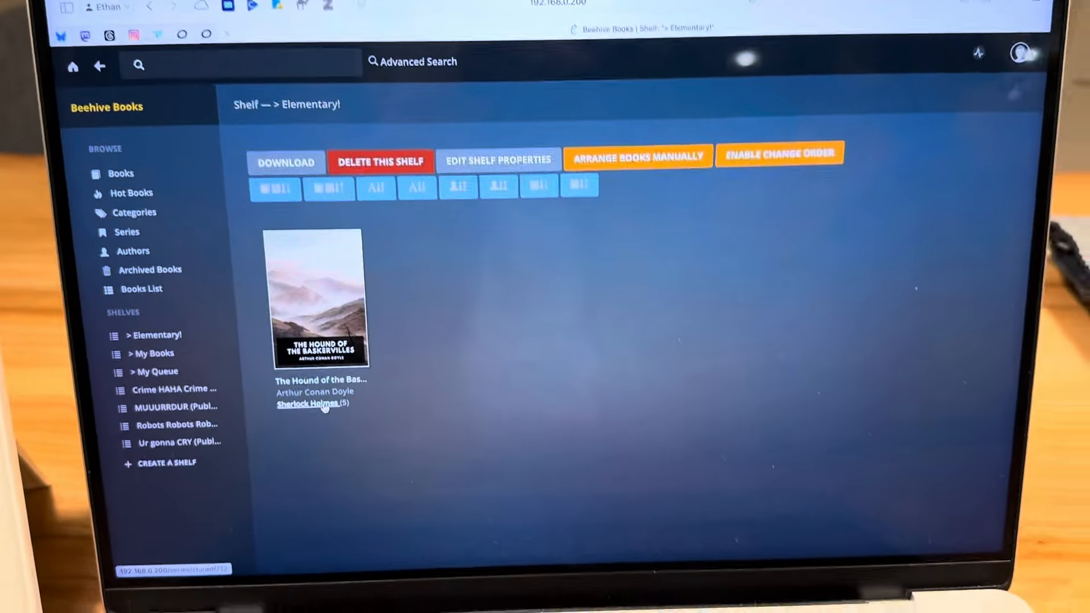
# Step: Add The Return of Sherlock Holmes from the series to the Elementary! shelf and view the shelf
pyautogui.click(308, 404)
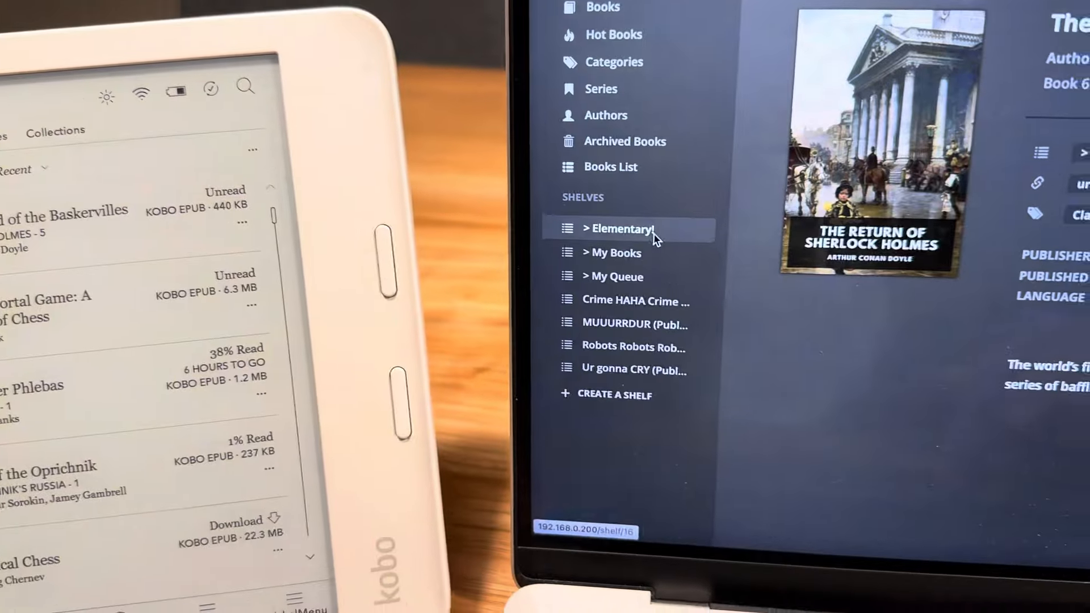
pyautogui.click(623, 228)
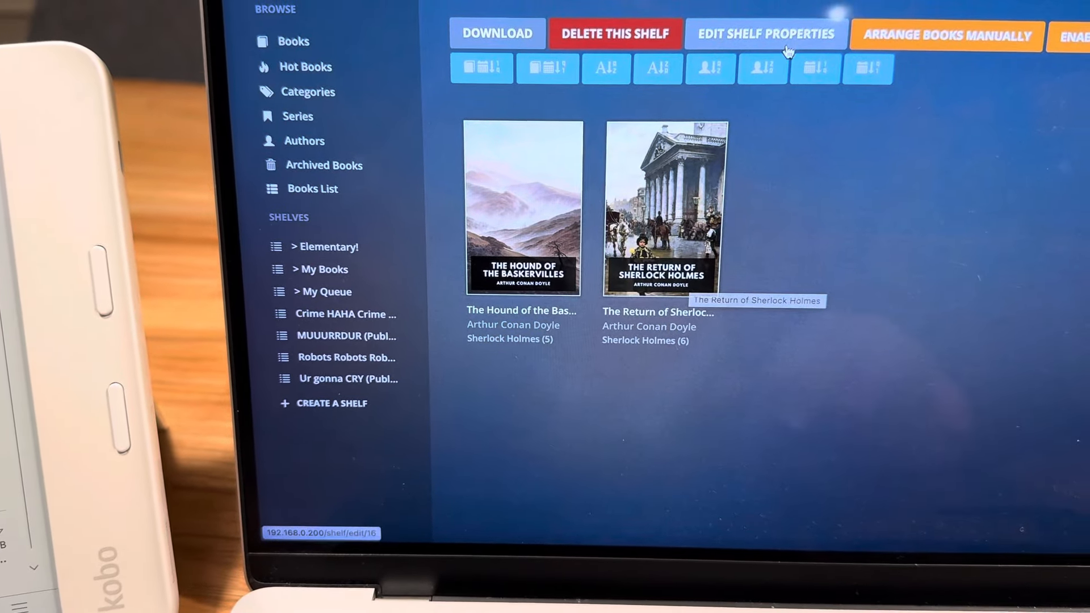
# Step: Enable 'Sync this shelf with Kobo device' in the Elementary! shelf properties and save
pyautogui.click(765, 33)
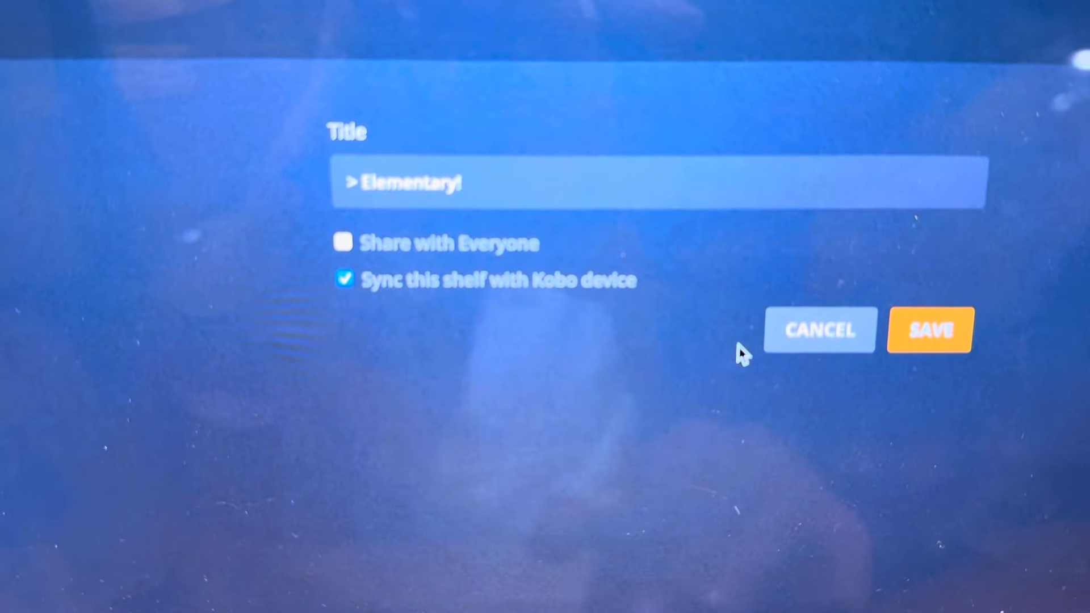
pyautogui.click(929, 329)
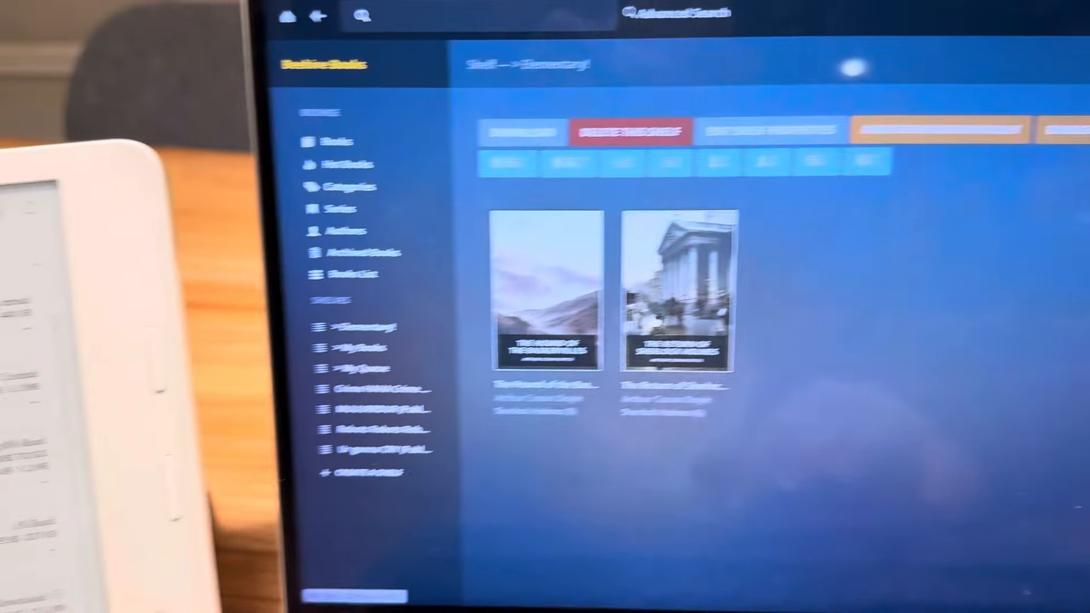